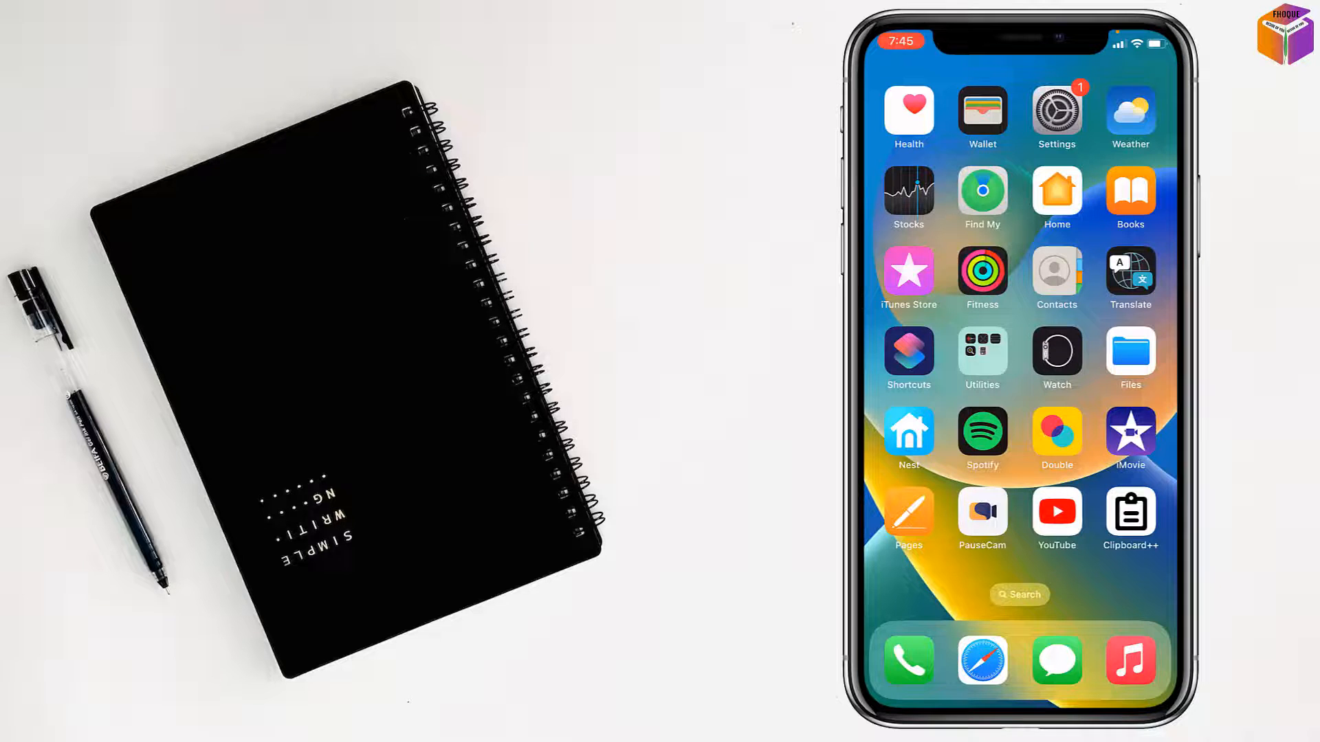
Start a new iMovie movie project and choose the three-minute carousel video from Moments.
click(1130, 431)
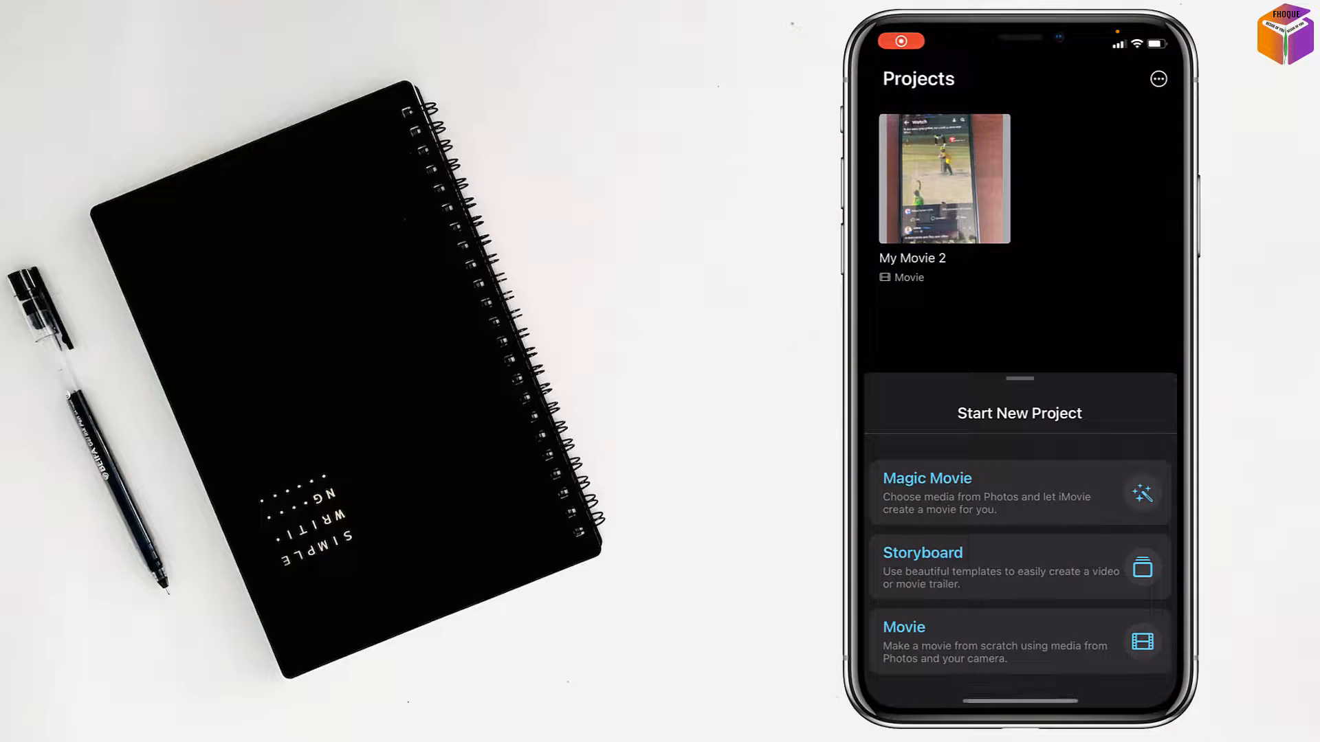
click(903, 627)
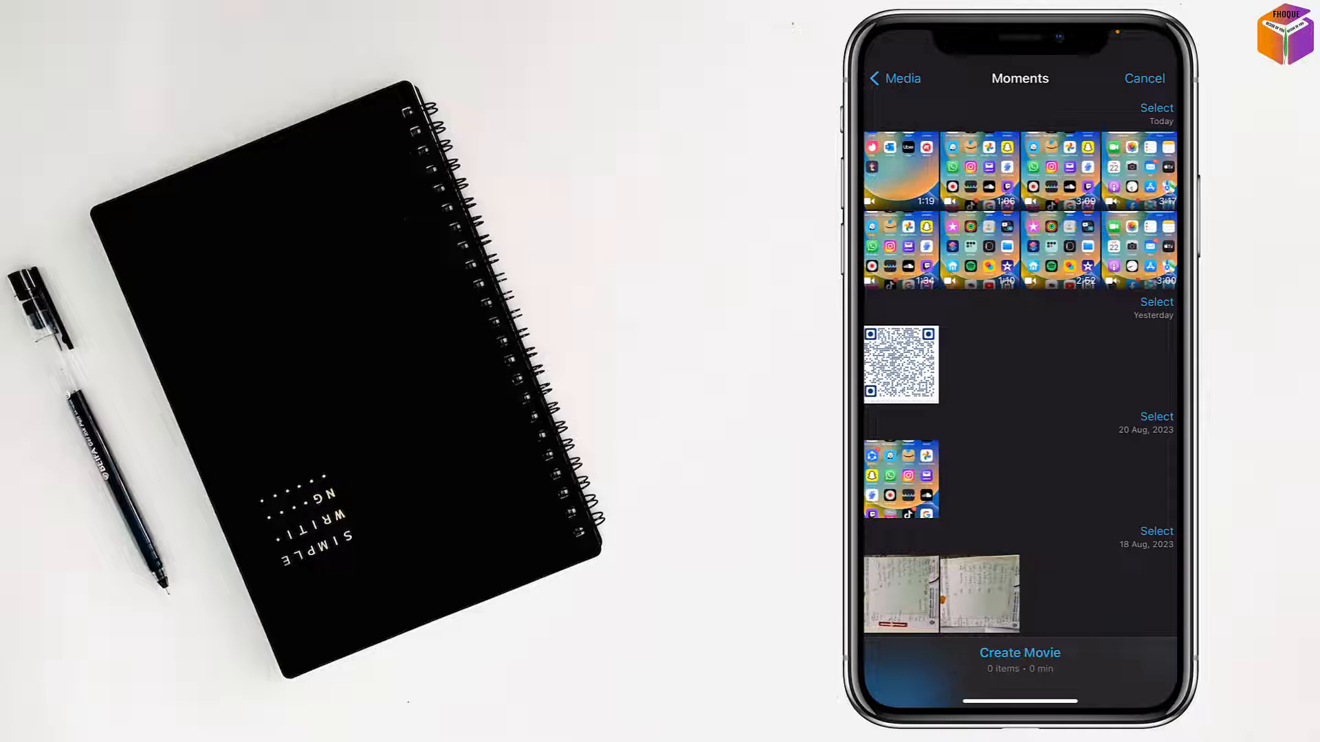
scroll(down, 3)
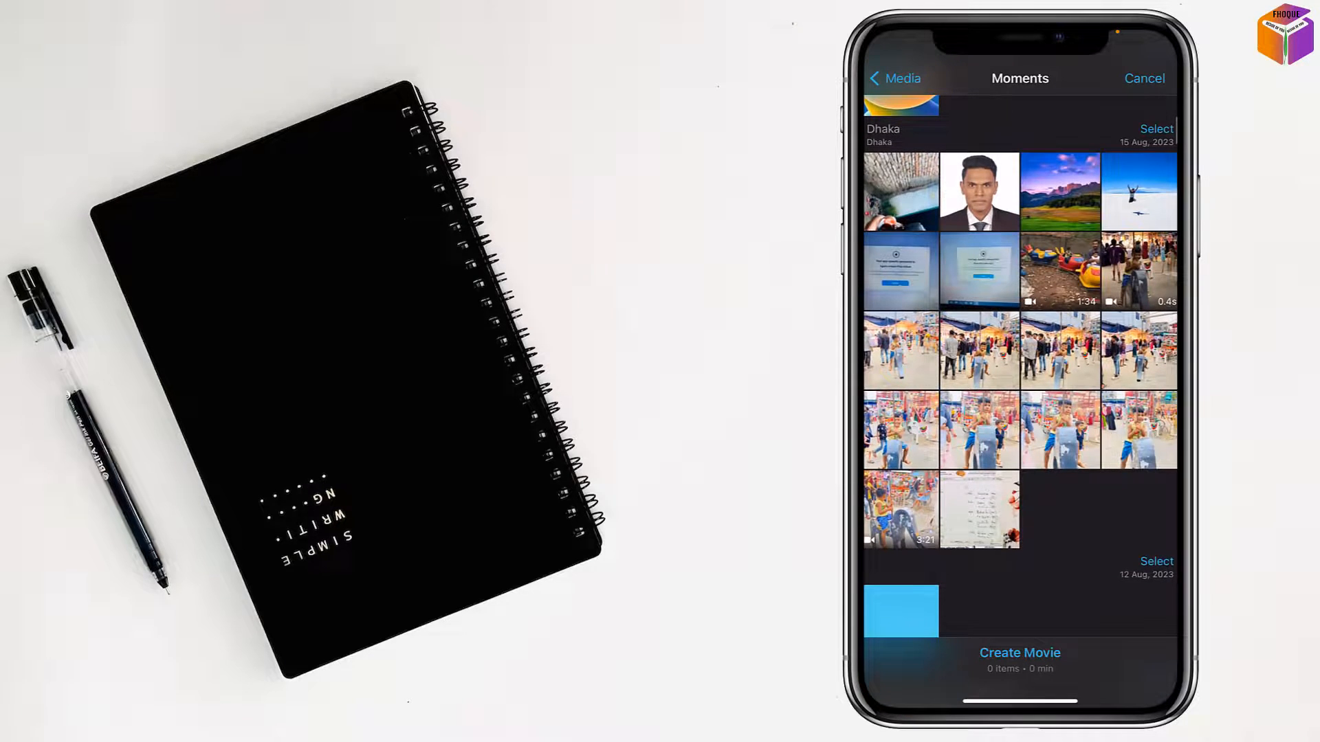
click(901, 509)
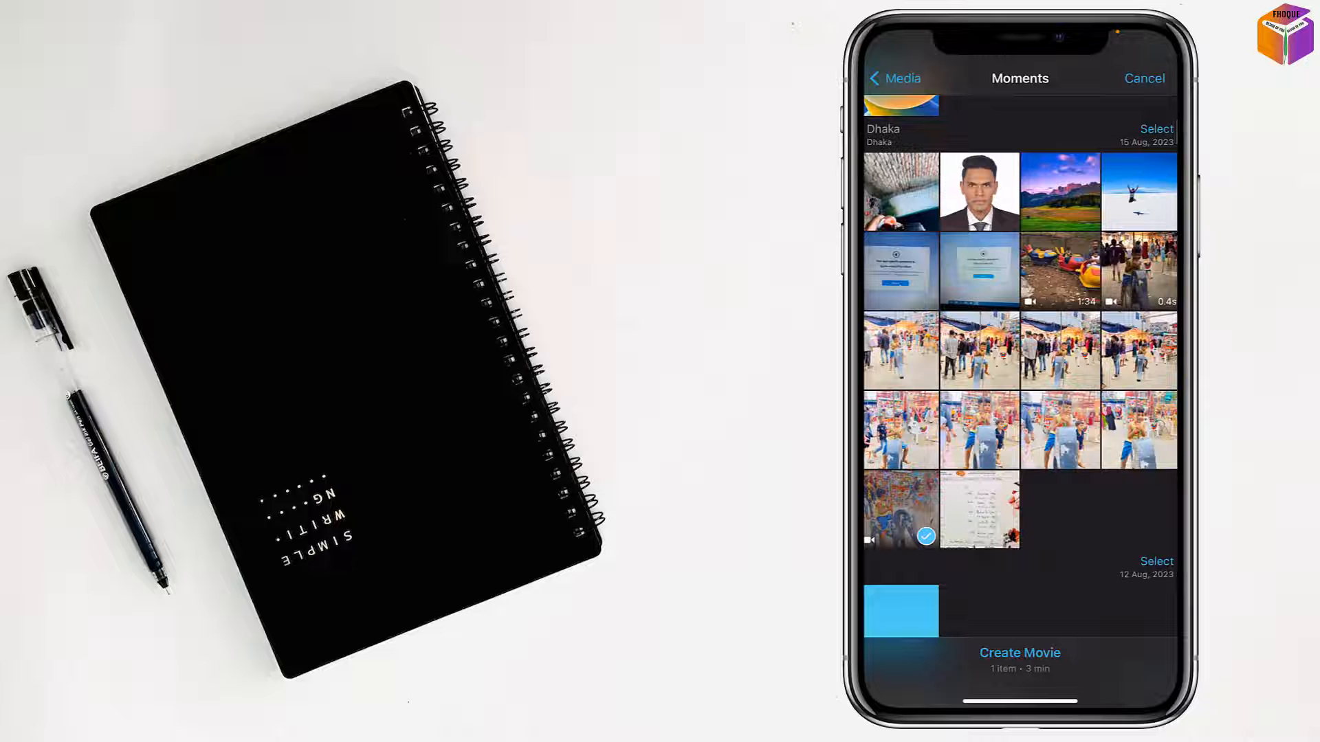
Create the movie from the carousel clip and select it on the timeline for rotation.
click(1020, 653)
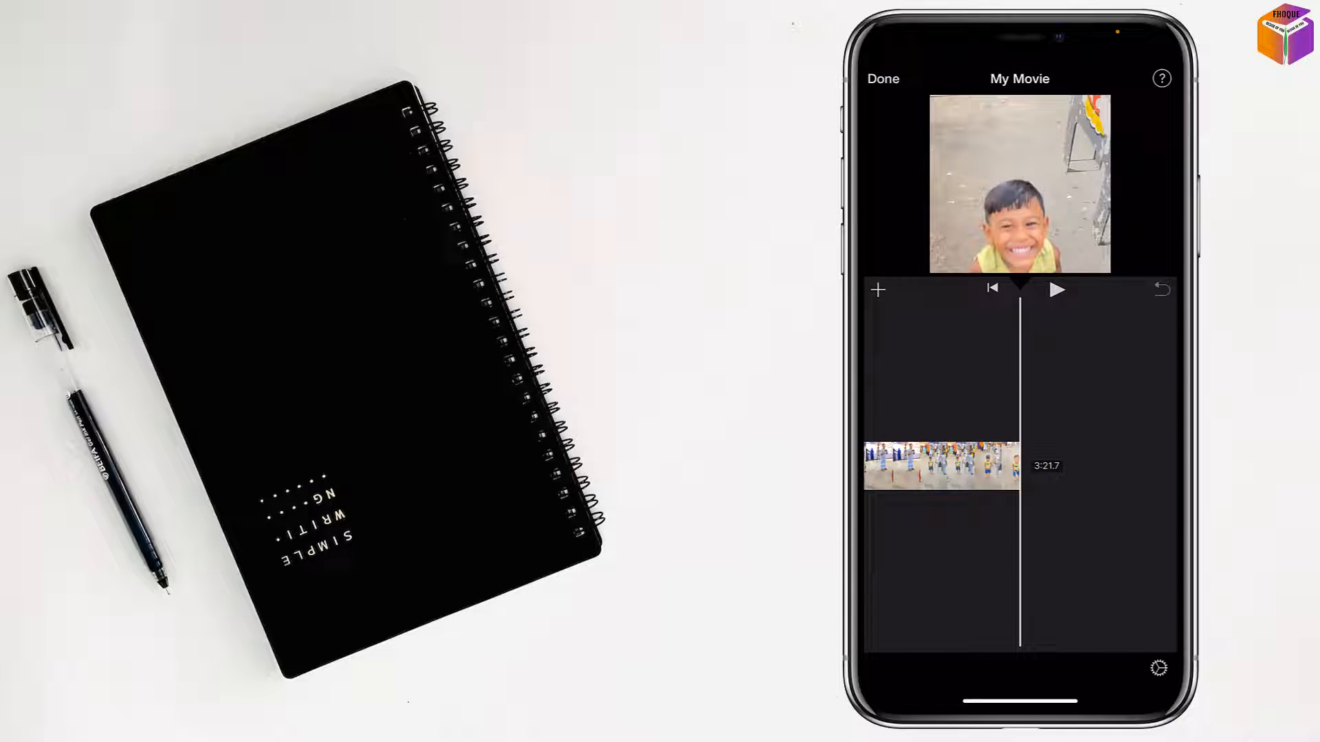
click(941, 465)
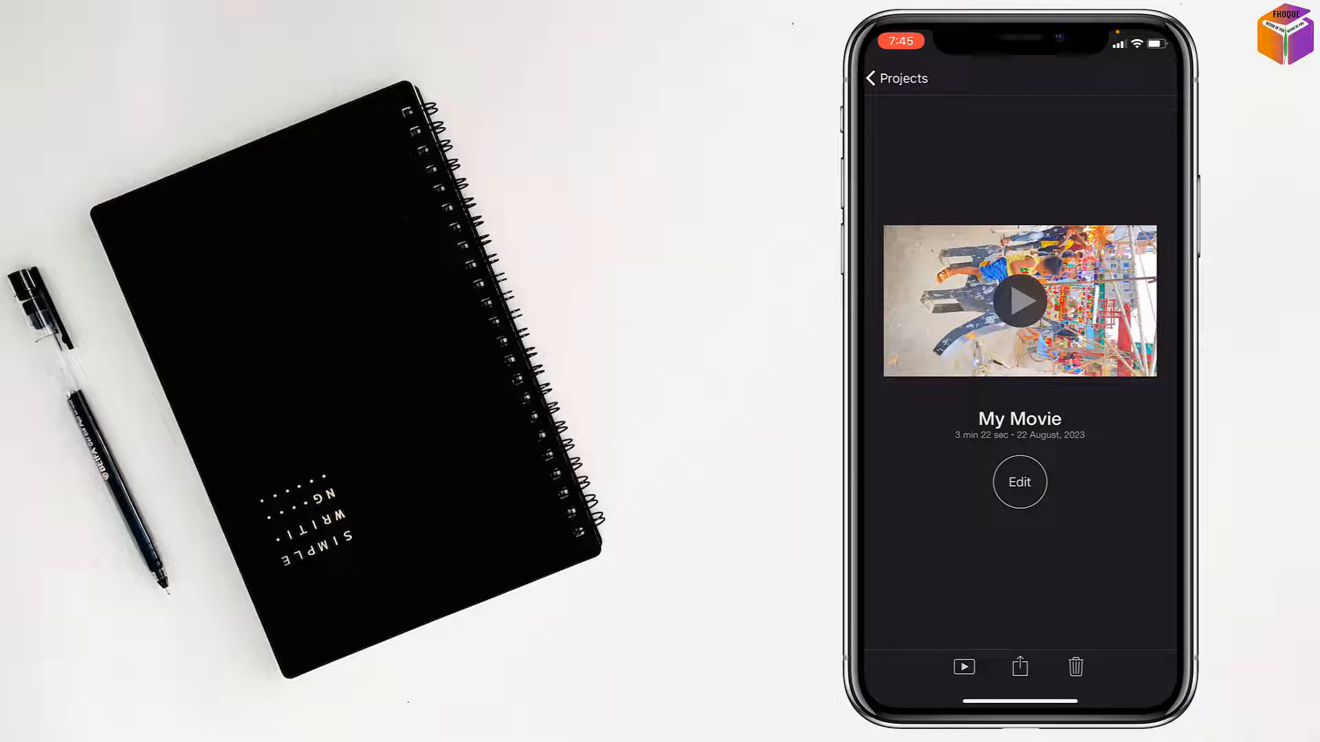
Share the finished My Movie project to save the video to the photo library.
click(1020, 667)
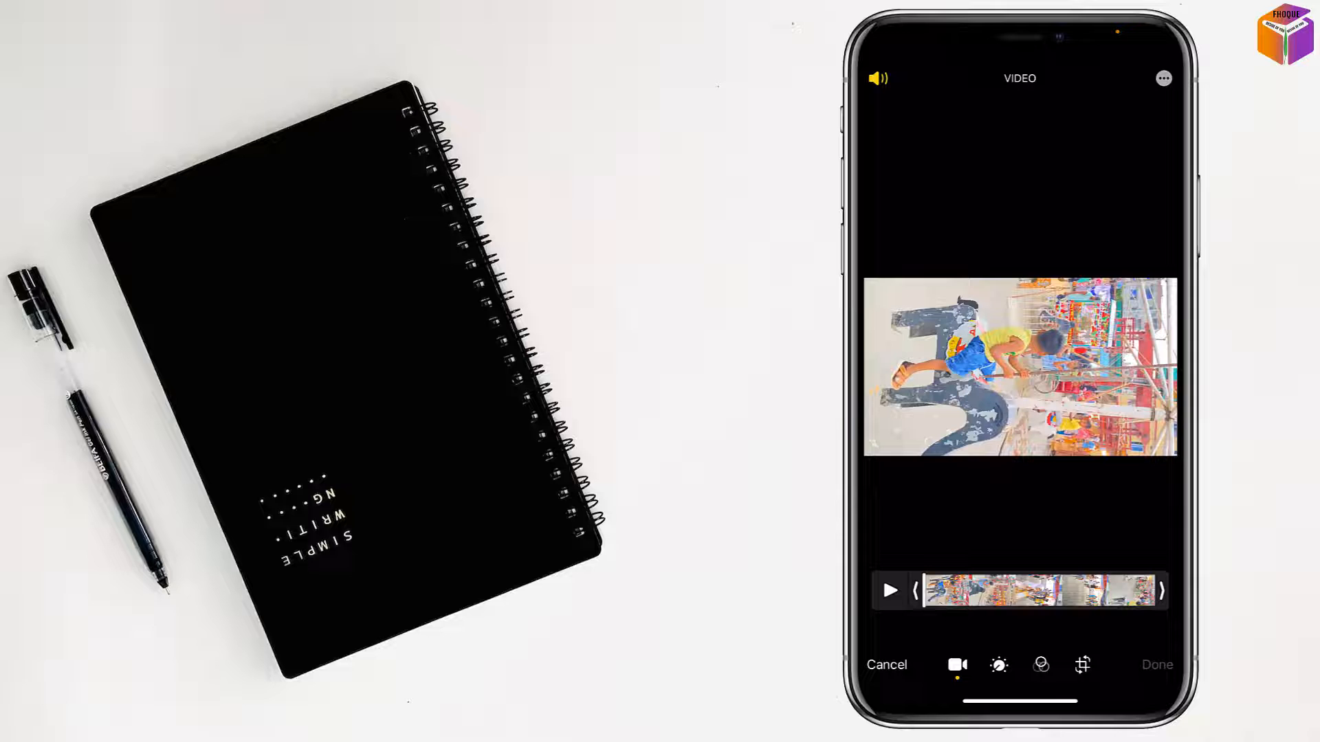
Rotate the carousel video upright, crop it to full-screen portrait and save it in Photos.
click(1082, 665)
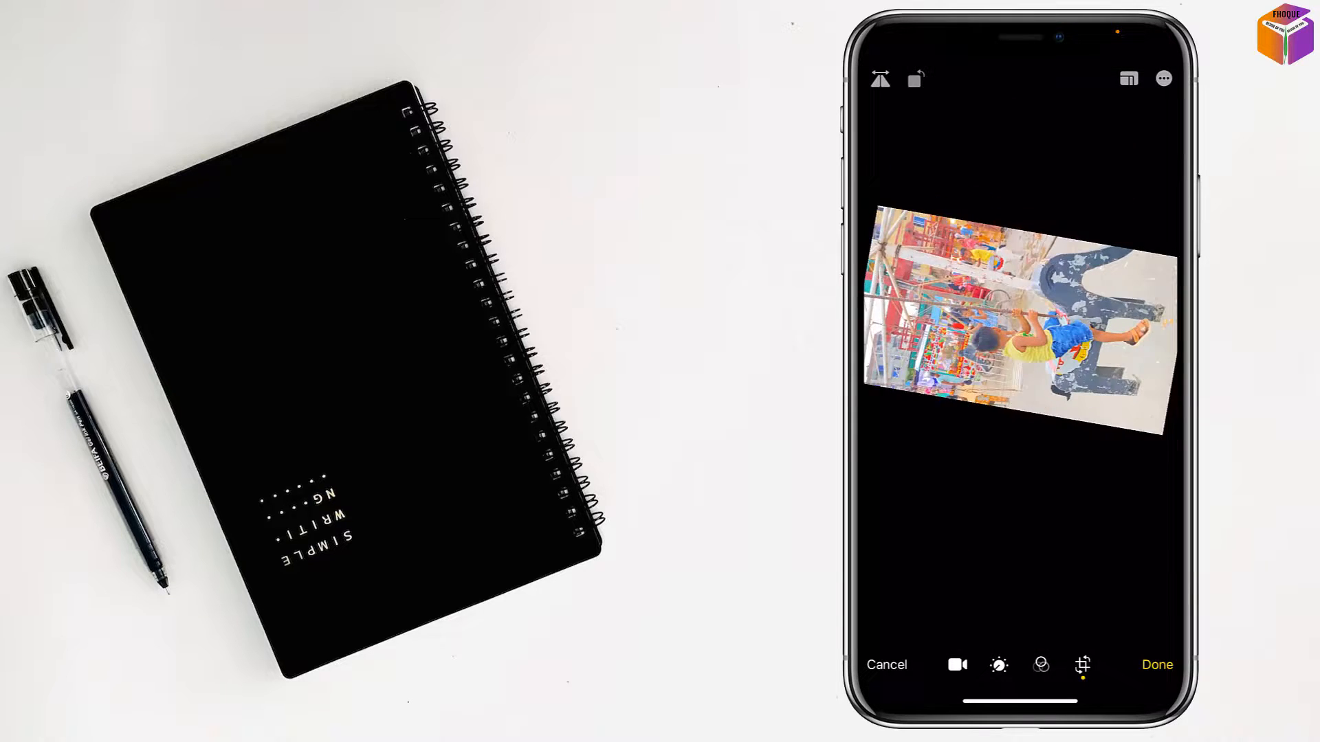
click(915, 79)
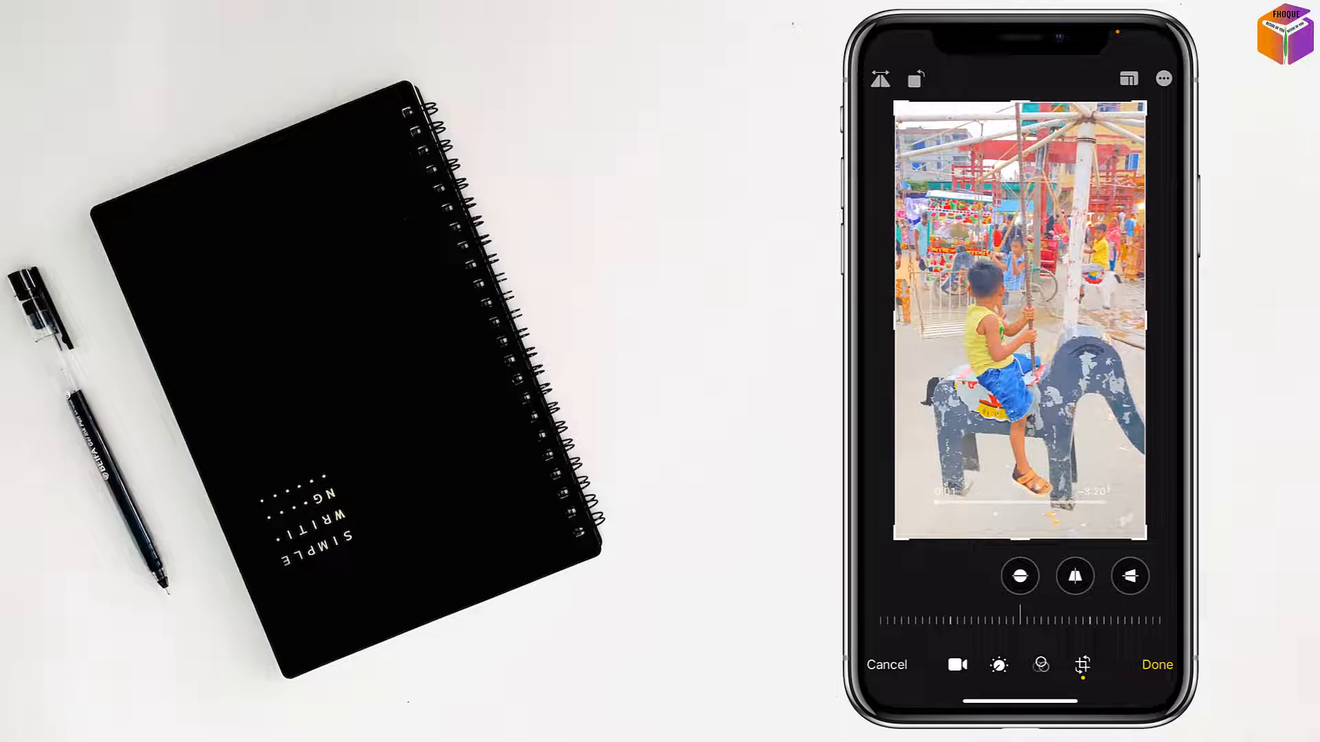
click(1157, 665)
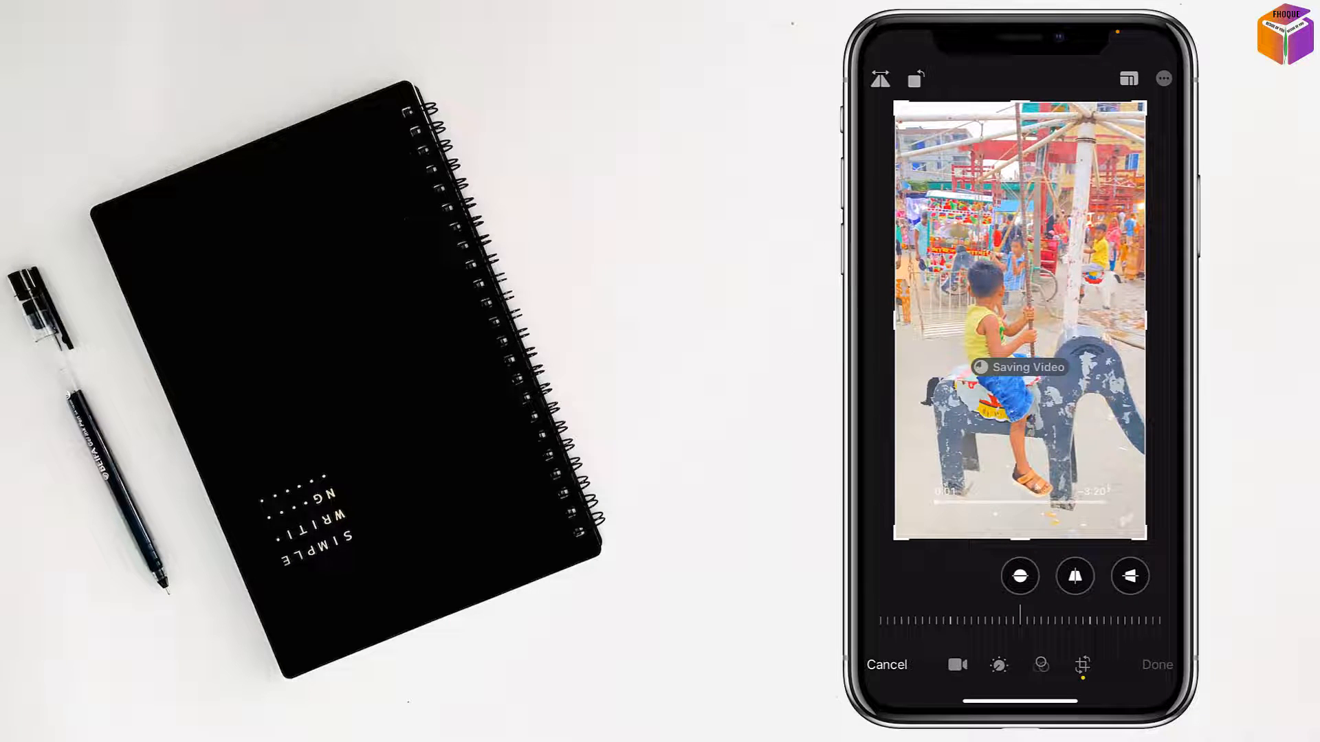
click(1157, 665)
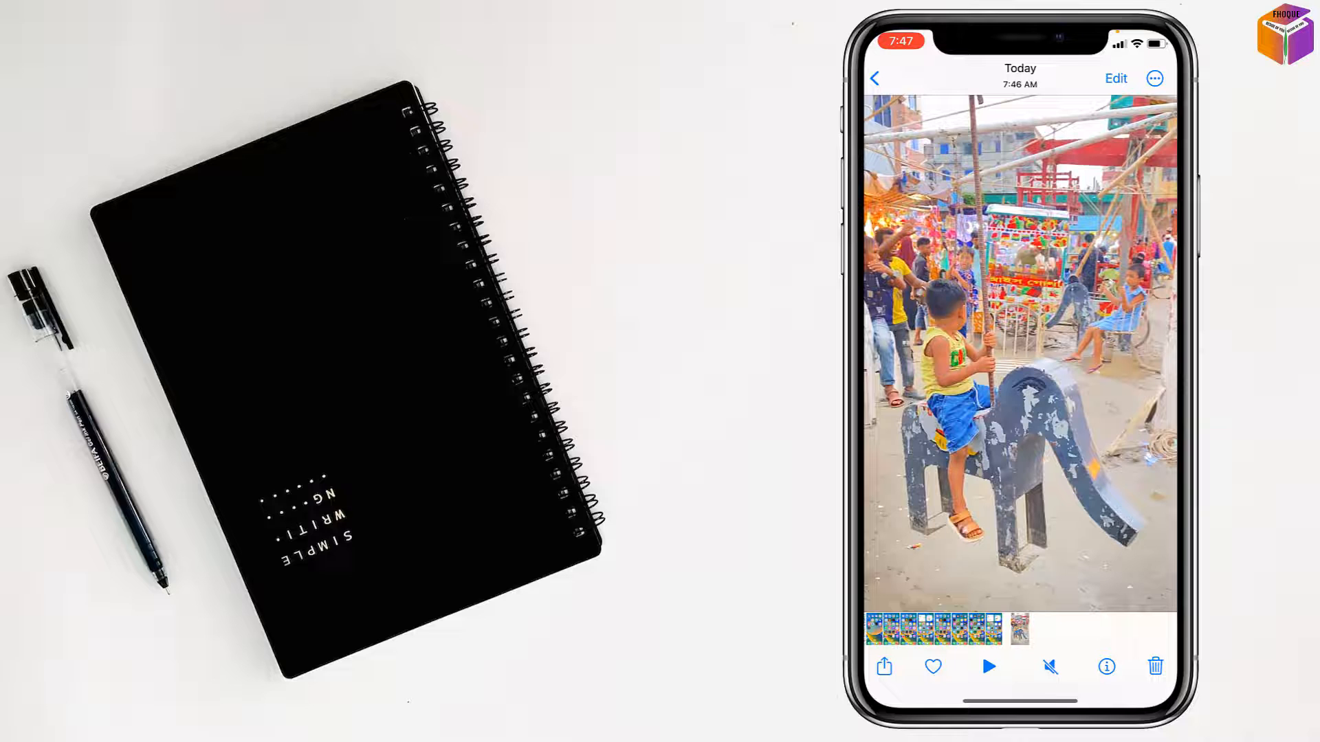